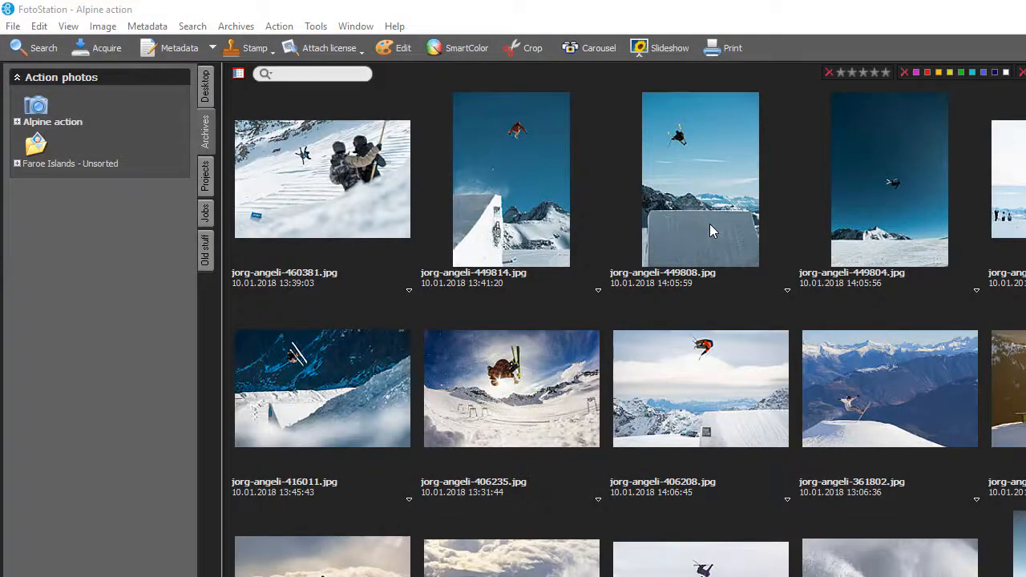
{"action": "mouse_move", "coordinate": [526, 206]}
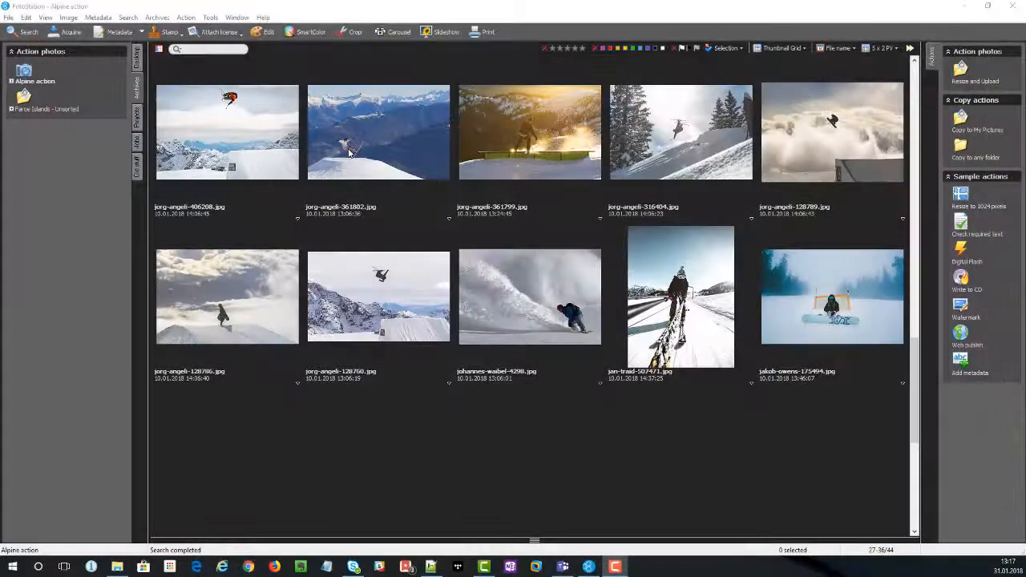
Select the first thumbnail, the powder skier among trees, as the working picture.
{"action": "left_click", "coordinate": [228, 131]}
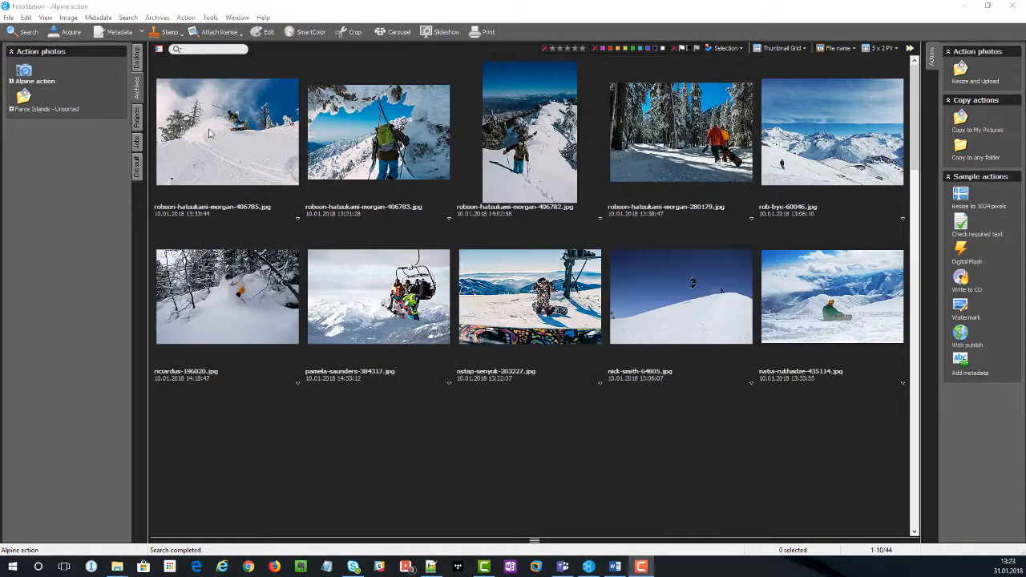
{"action": "left_click", "coordinate": [228, 131]}
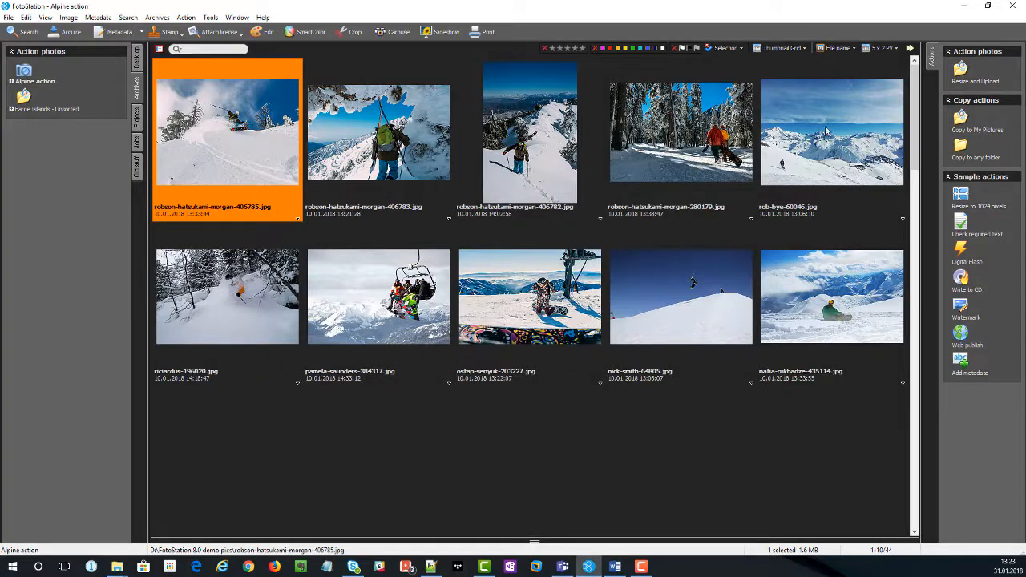